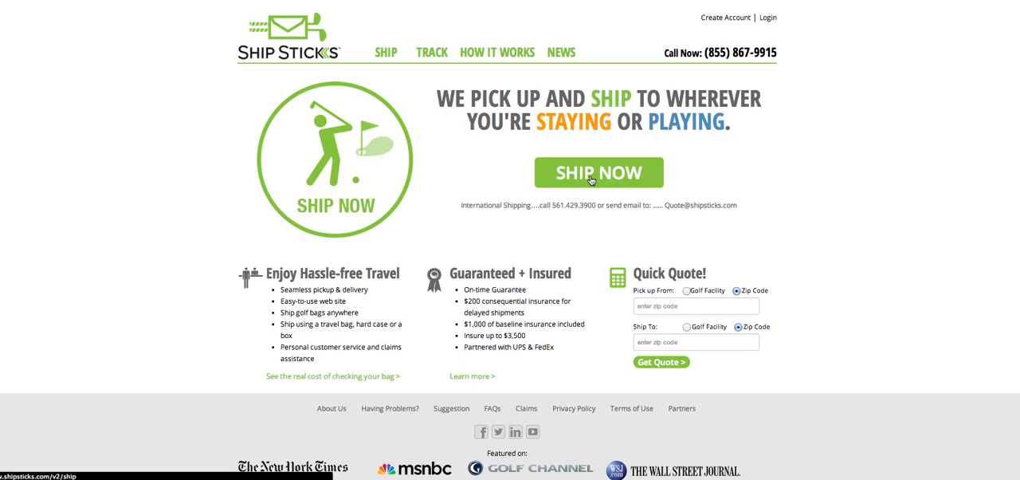
{"action": "mouse_move", "coordinate": [592, 181]}
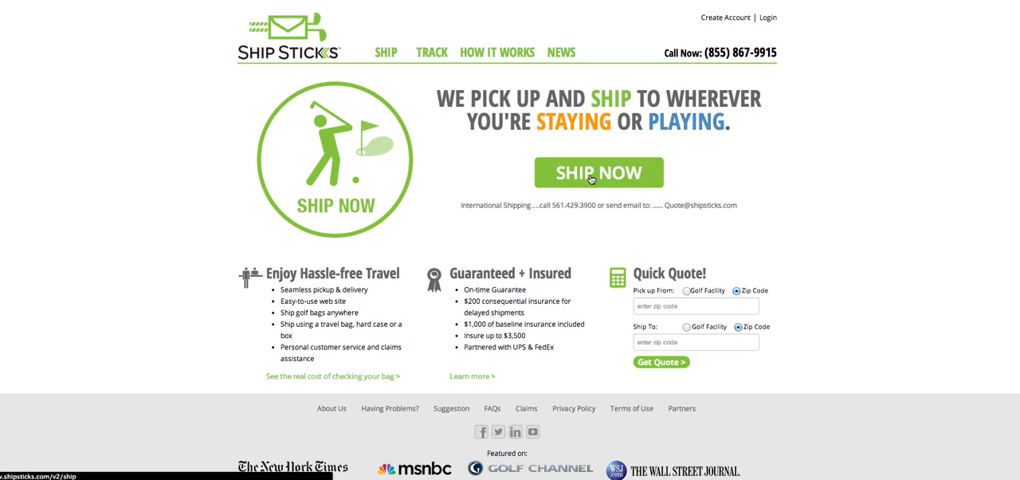
Start a new shipment with SHIP NOW on the Ship Sticks home page
{"action": "left_click", "coordinate": [599, 172]}
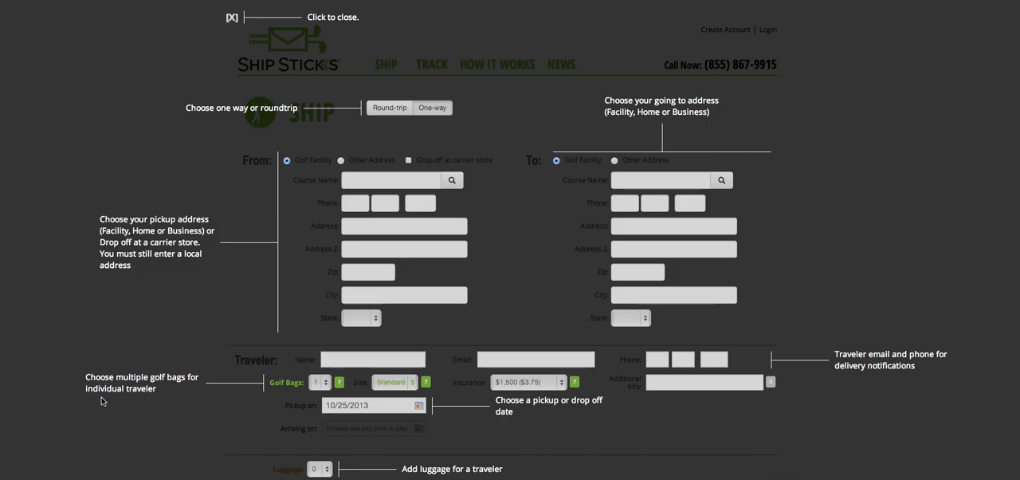
{"action": "mouse_move", "coordinate": [224, 61]}
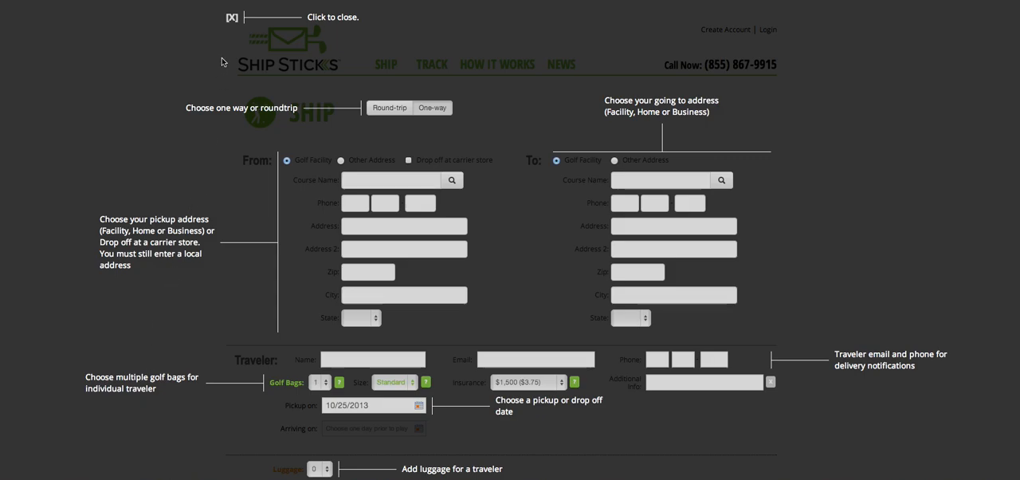
Close the help overlay and set the trip to one-way after previewing round-trip
{"action": "left_click", "coordinate": [232, 17]}
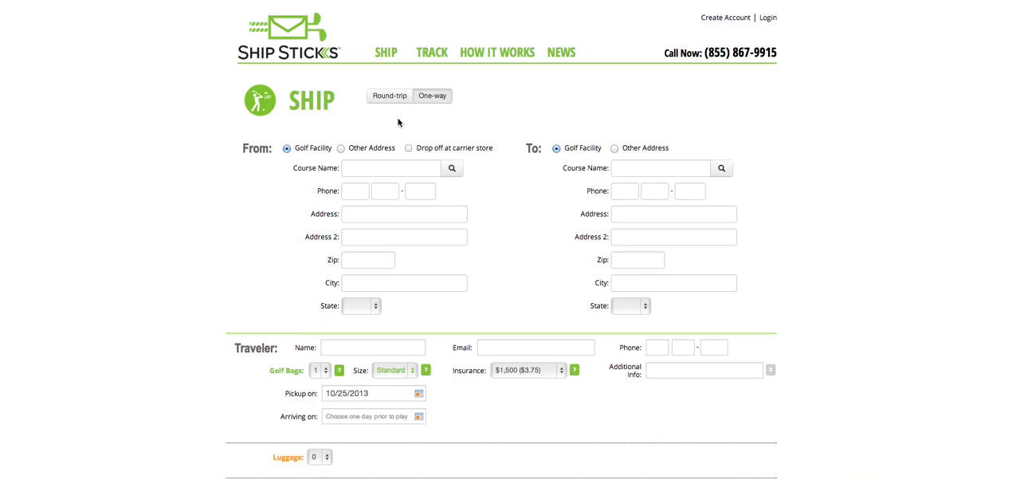
{"action": "scroll", "scroll_direction": "down", "scroll_amount": 3}
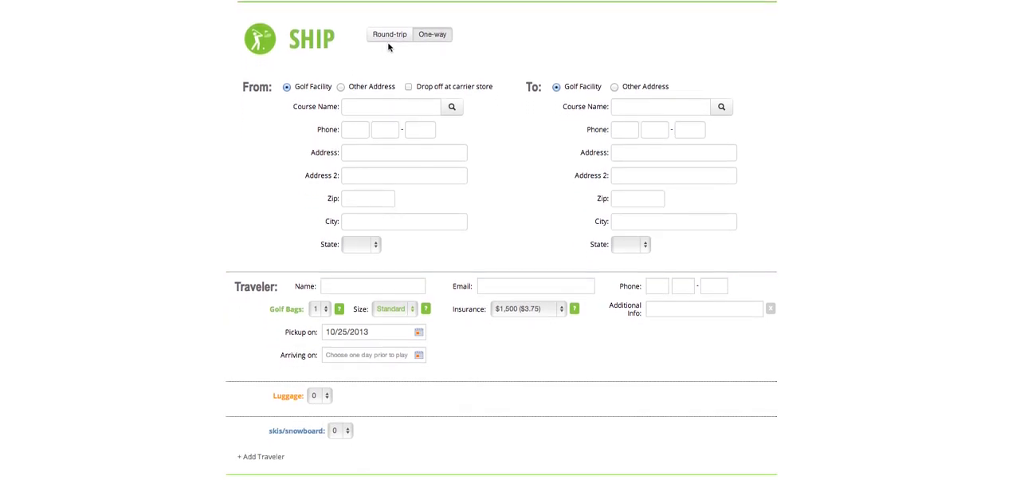
{"action": "left_click", "coordinate": [390, 34]}
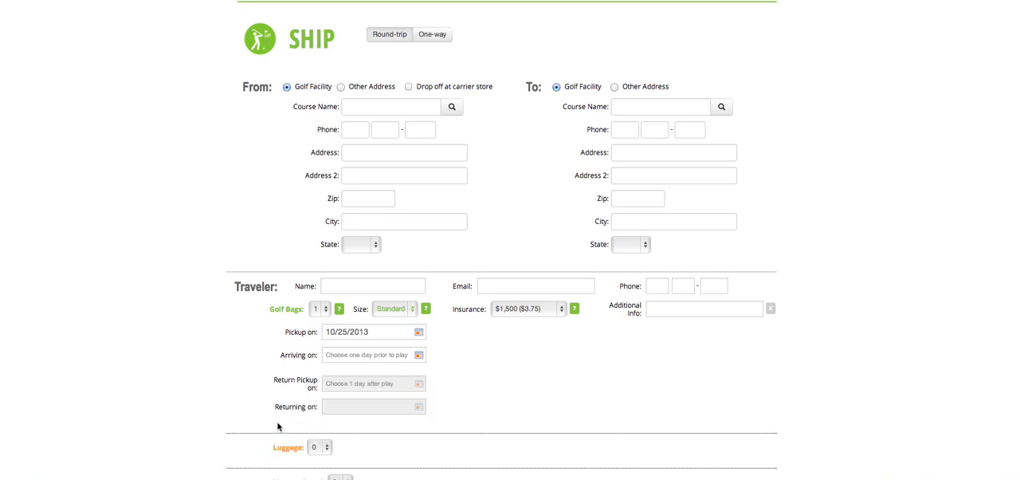
{"action": "left_click", "coordinate": [432, 35]}
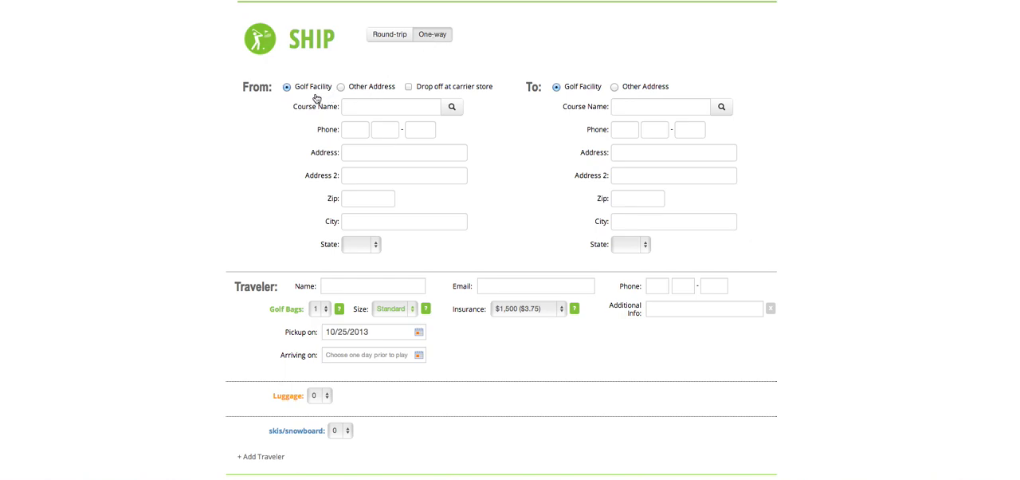
{"action": "mouse_move", "coordinate": [360, 97]}
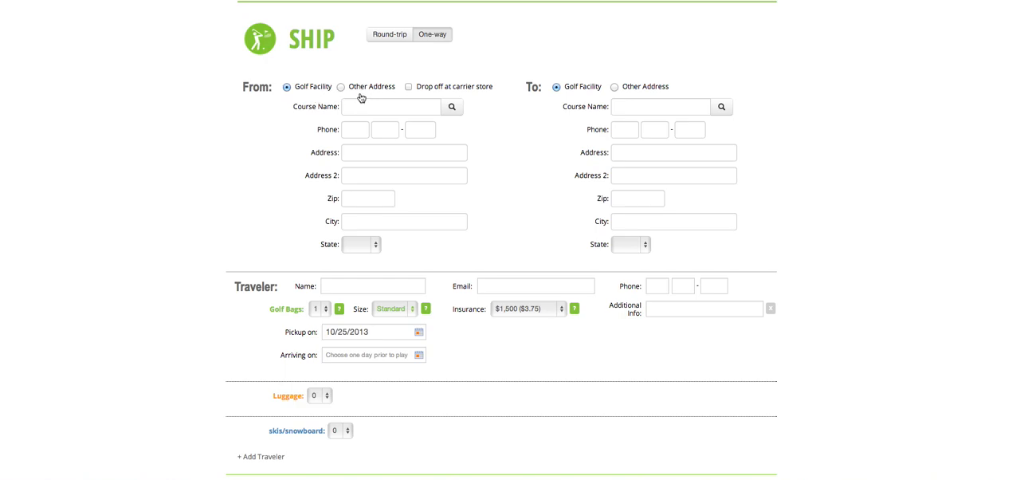
Fill pickup with Shinnecock Hills Golf Club, then switch it to Other Address
{"action": "left_click", "coordinate": [391, 106]}
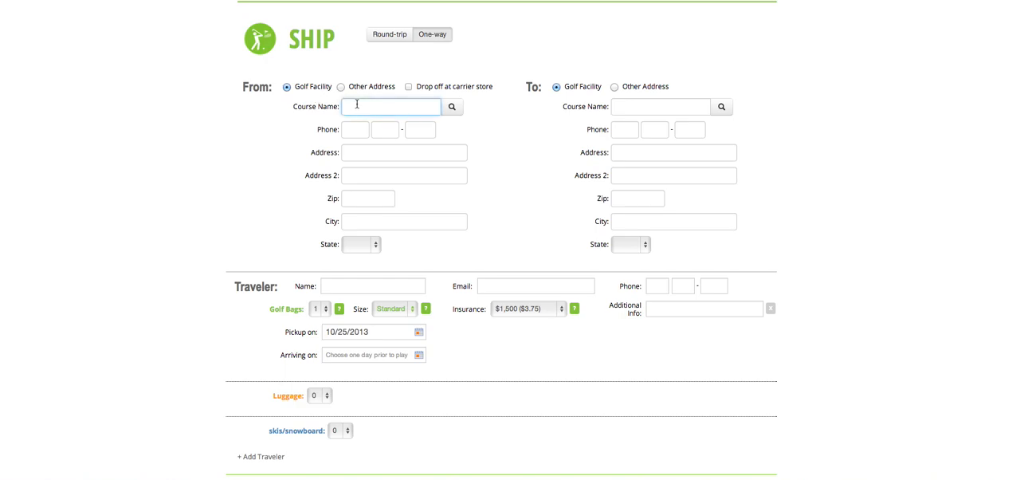
{"action": "type", "text": "shinn"}
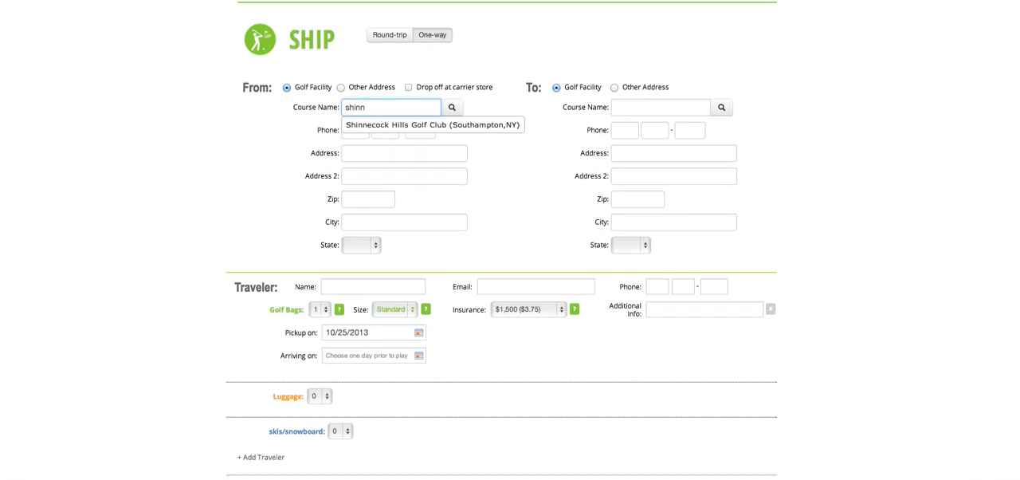
{"action": "left_click", "coordinate": [432, 125]}
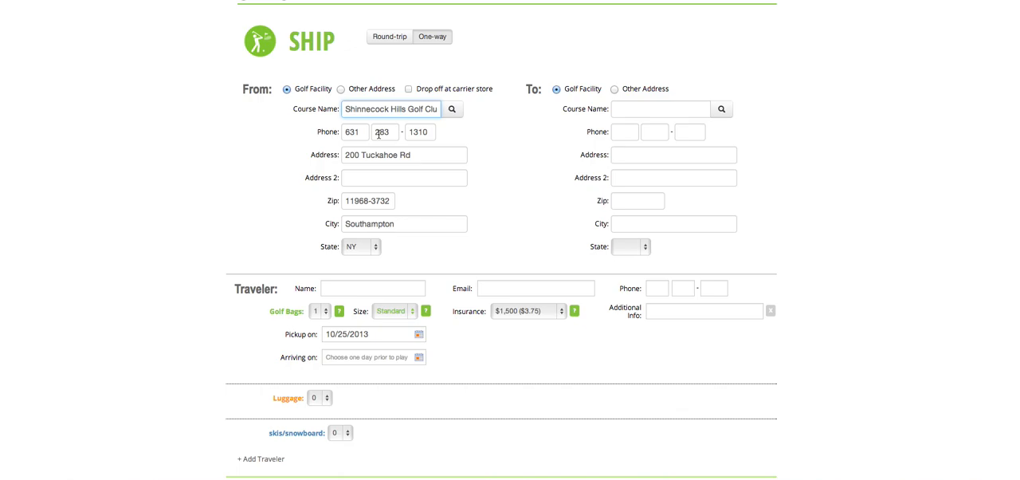
{"action": "left_click", "coordinate": [340, 88]}
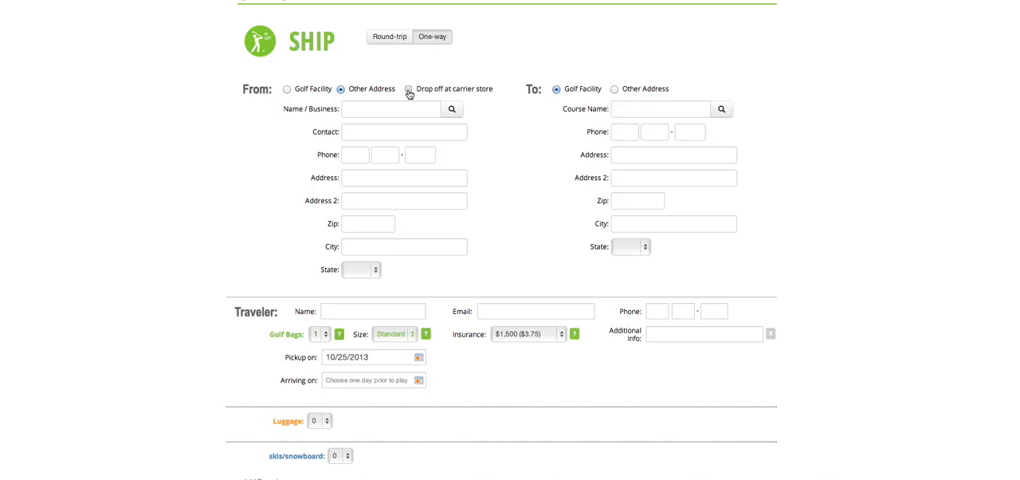
Enable carrier-store drop-off and make Shinnecock Hills Golf Club the pickup facility
{"action": "left_click", "coordinate": [408, 89]}
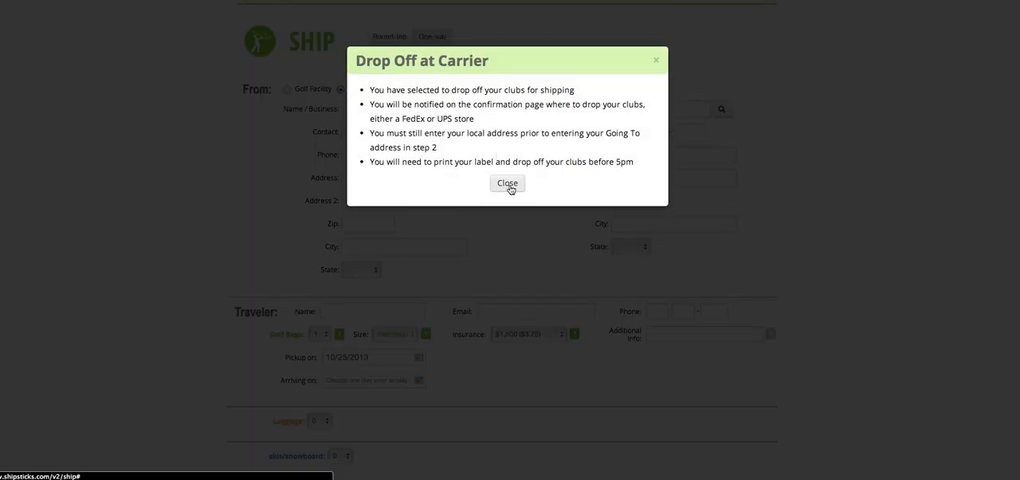
{"action": "left_click", "coordinate": [508, 184]}
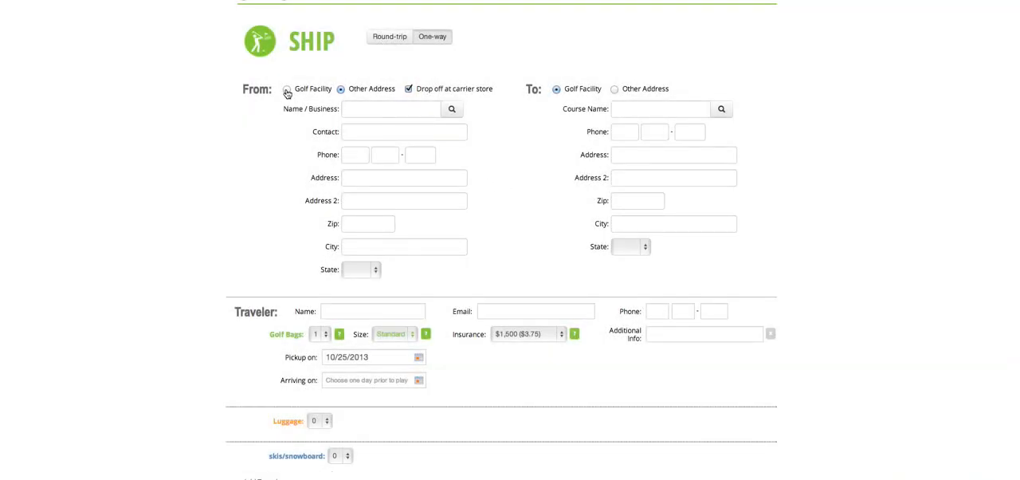
{"action": "left_click", "coordinate": [288, 89]}
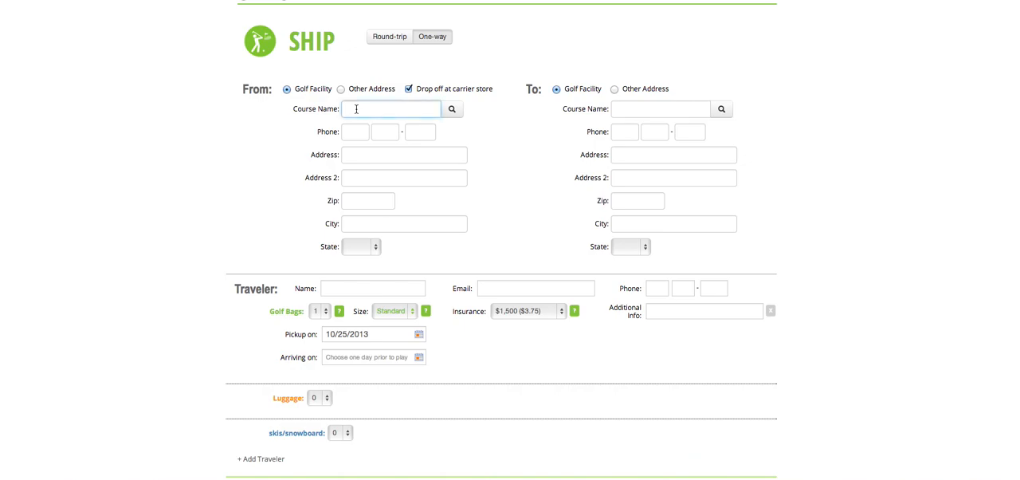
{"action": "type", "text": "shi"}
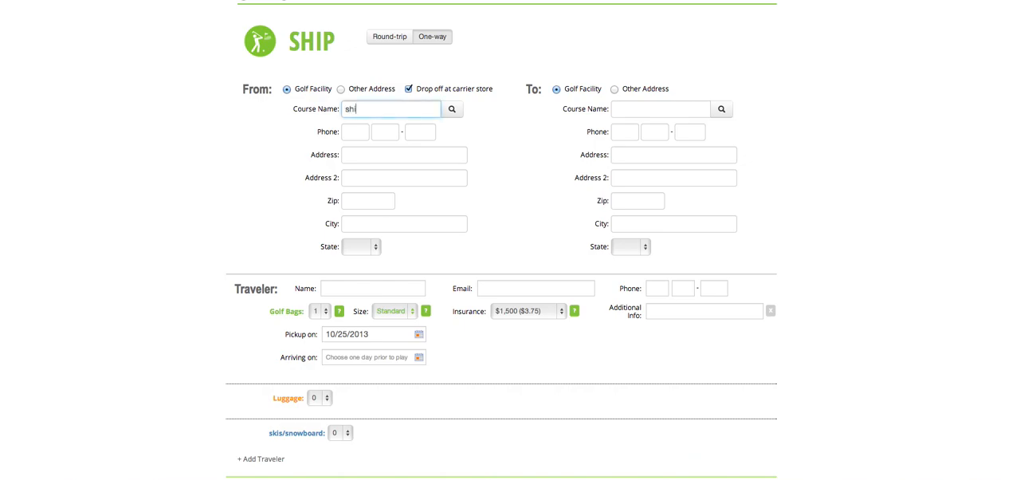
{"action": "type", "text": "Shinnecock Hills Golf Clu"}
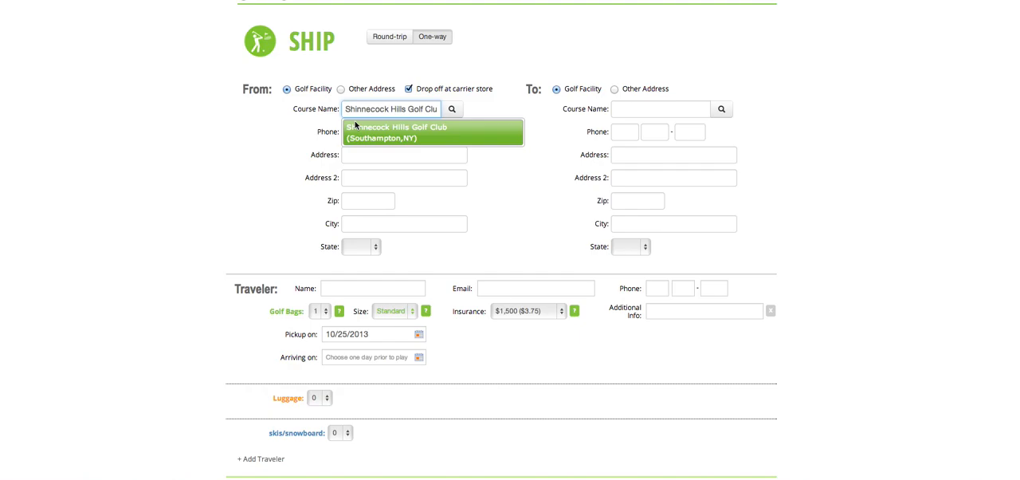
{"action": "left_click", "coordinate": [433, 131]}
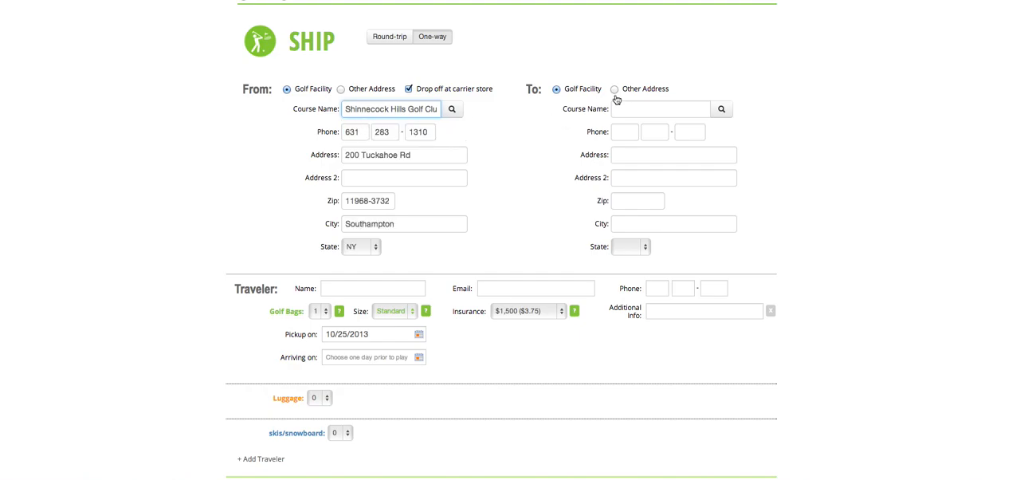
Make Medalist Golf Club in Hobe Sound, FL the destination golf facility
{"action": "left_click", "coordinate": [614, 90]}
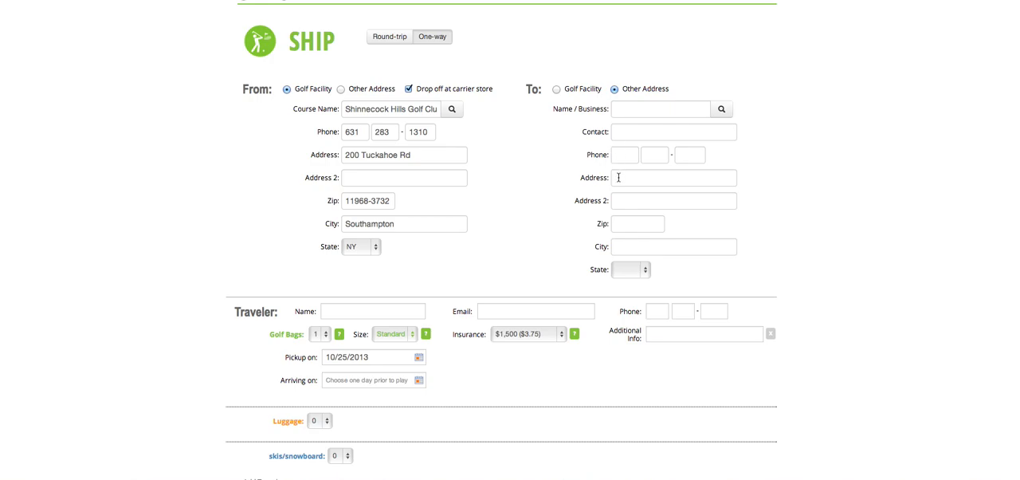
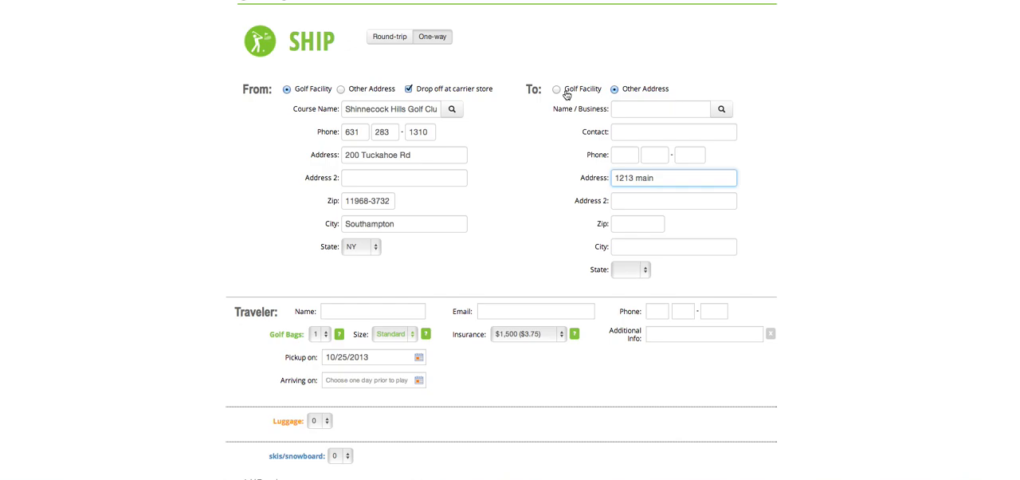
{"action": "left_click", "coordinate": [557, 89]}
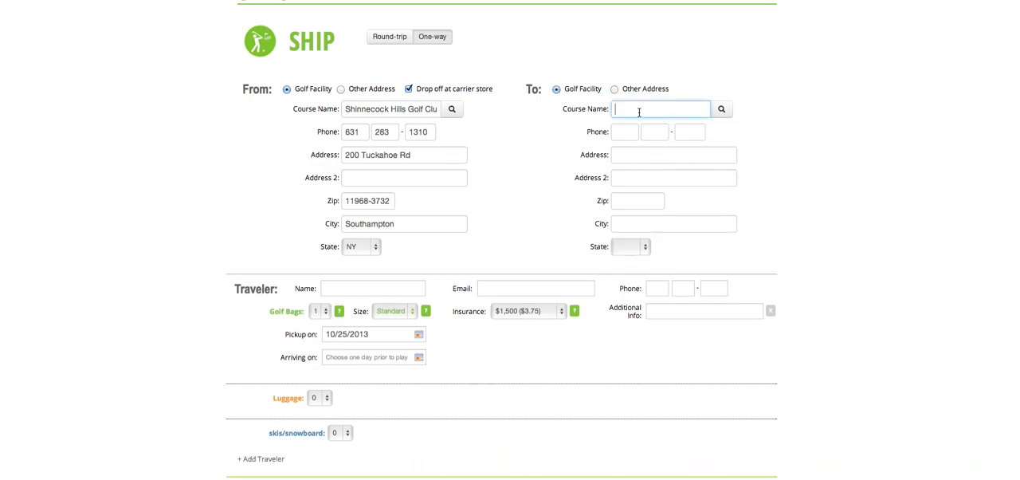
{"action": "type", "text": "medal"}
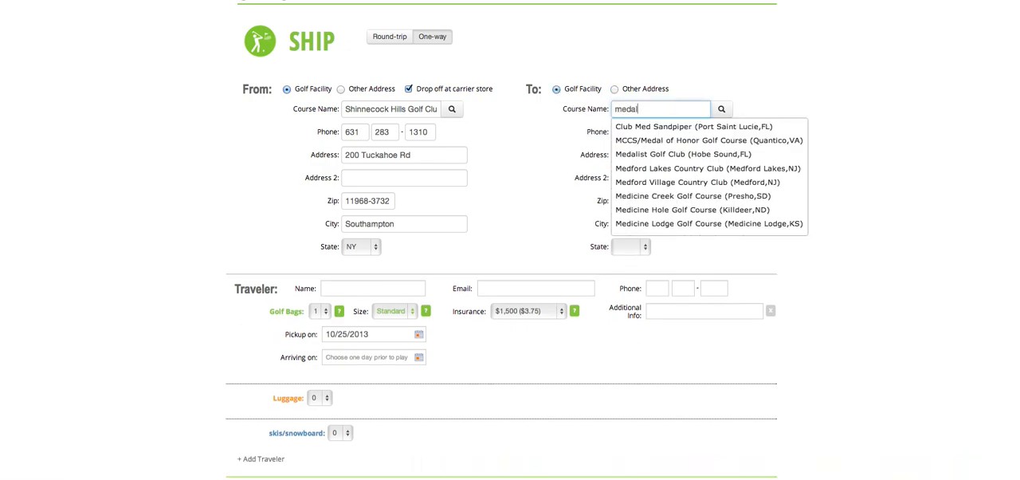
{"action": "left_click", "coordinate": [687, 140]}
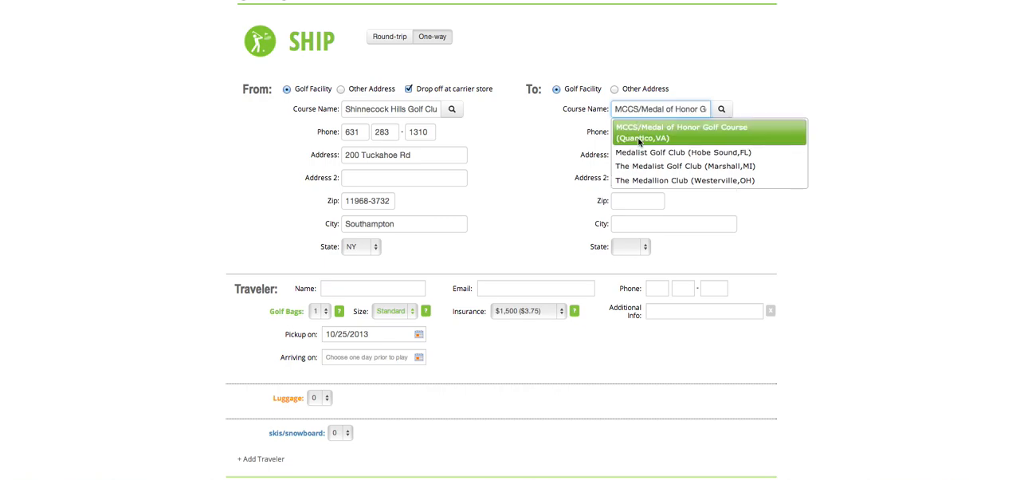
{"action": "left_click", "coordinate": [681, 152]}
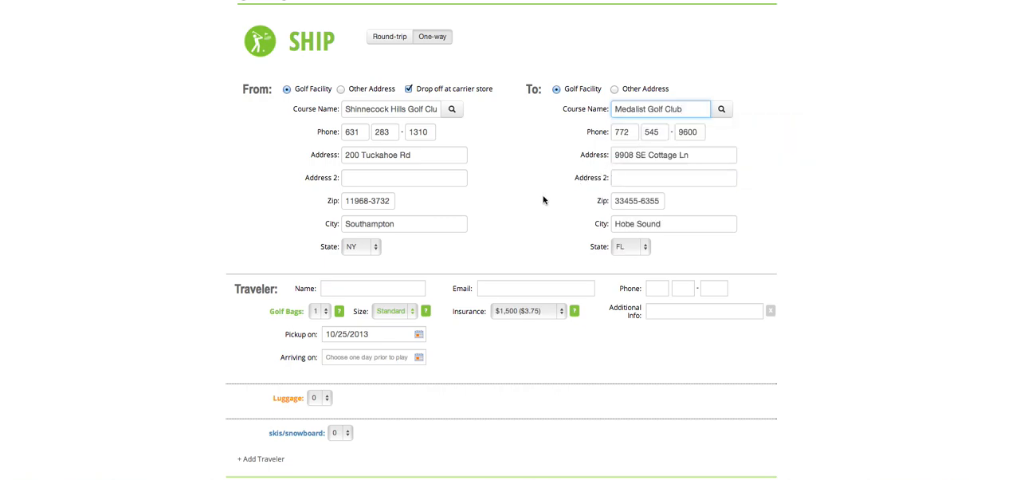
Enter traveler Joe Golf with an email starting 'joe@gmail.'
{"action": "scroll", "scroll_direction": "down", "scroll_amount": 3}
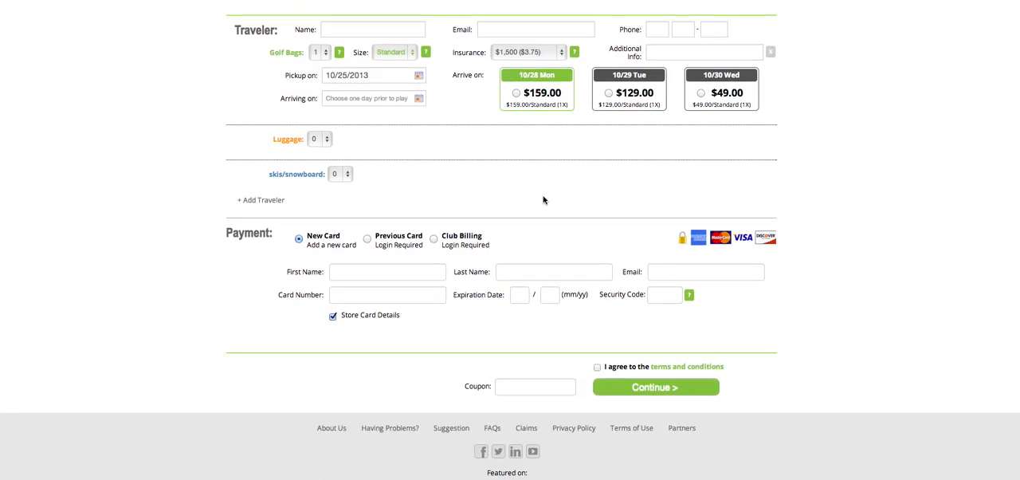
{"action": "left_click", "coordinate": [373, 23]}
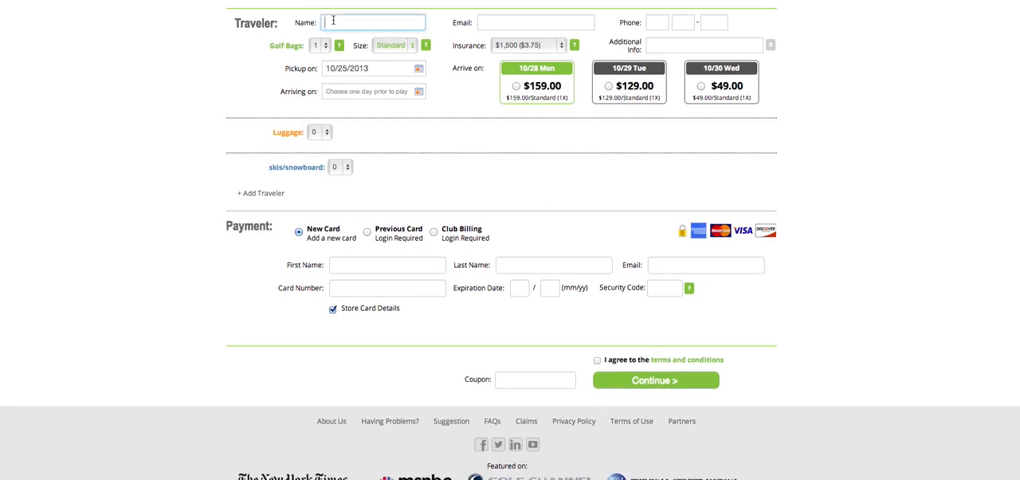
{"action": "type", "text": "Joe Golf"}
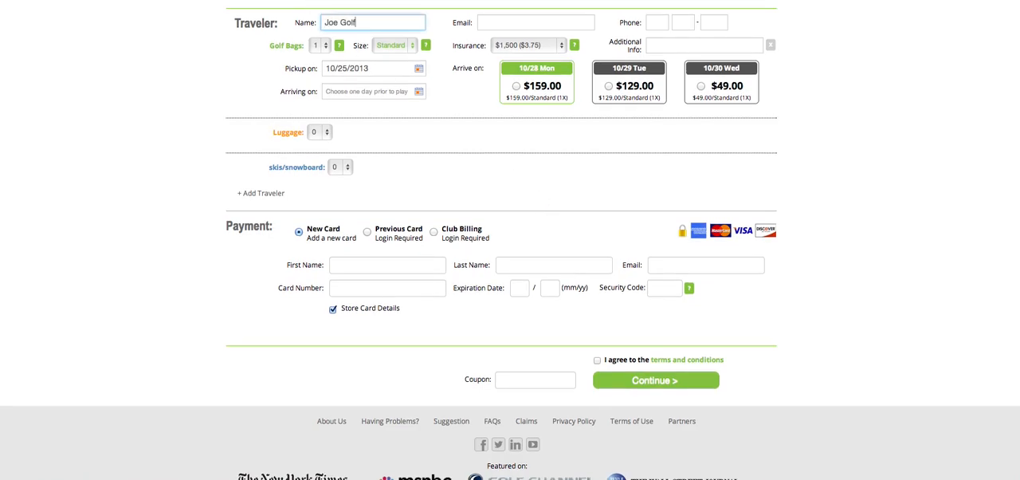
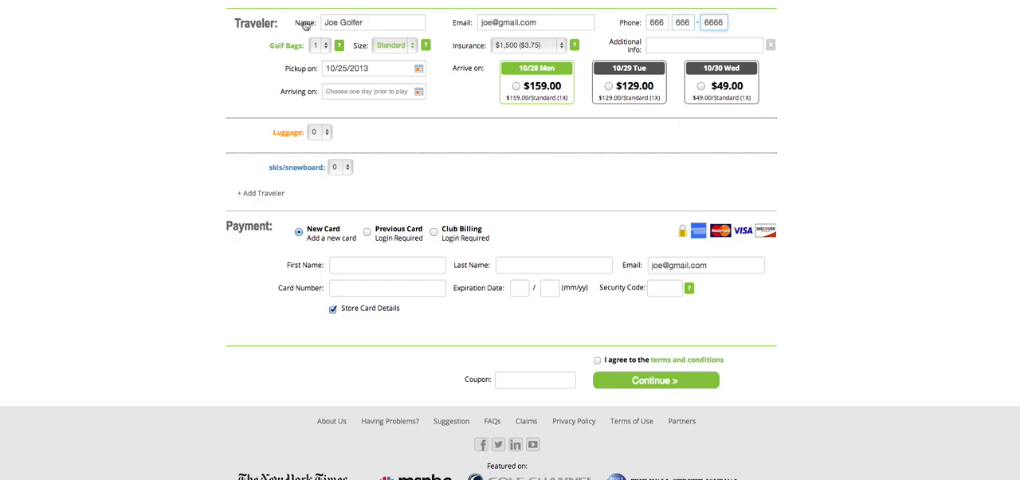
Set the golf bag's insurance to $2,000 of coverage for $7.50
{"action": "left_click", "coordinate": [319, 45]}
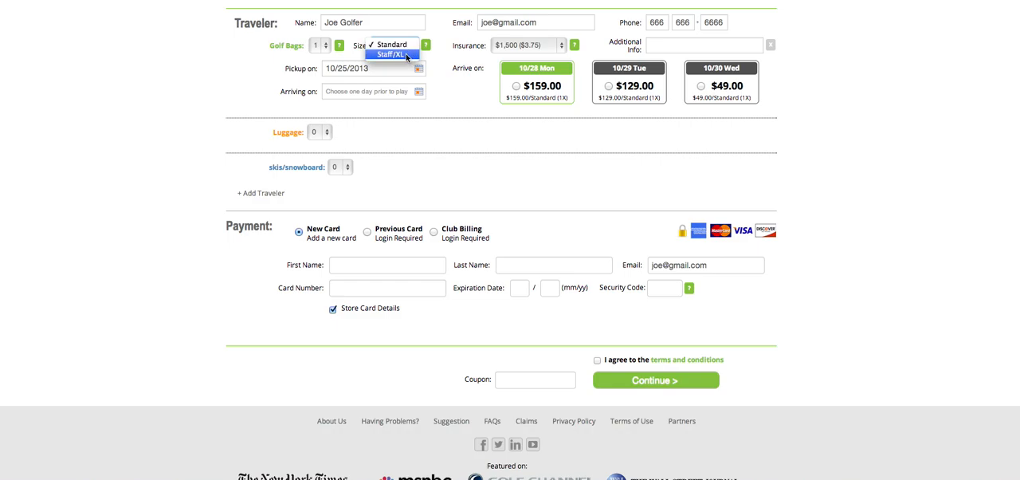
{"action": "mouse_move", "coordinate": [390, 44]}
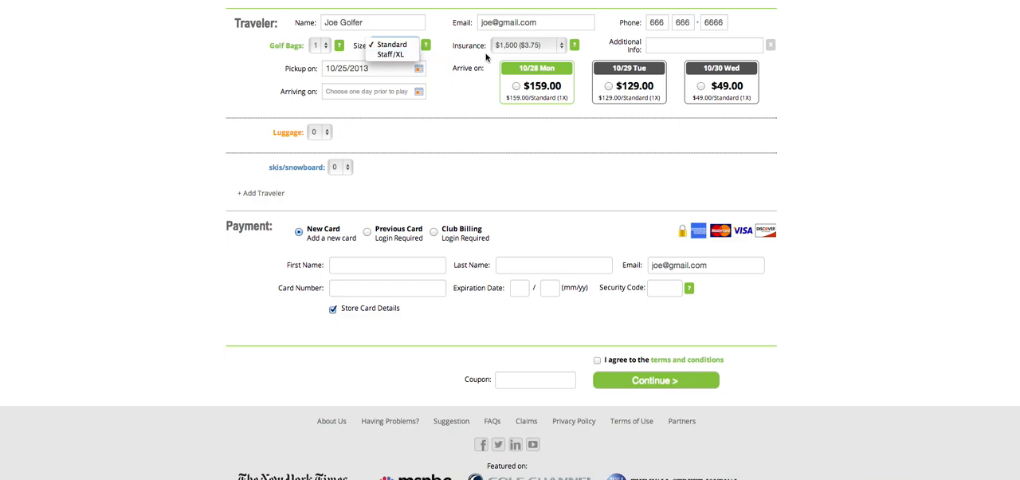
{"action": "left_click", "coordinate": [530, 45]}
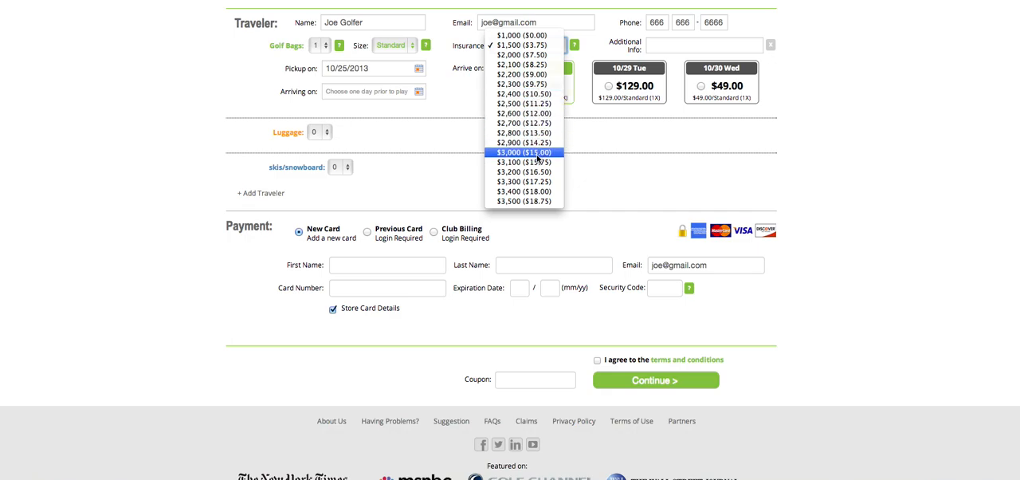
{"action": "mouse_move", "coordinate": [524, 201]}
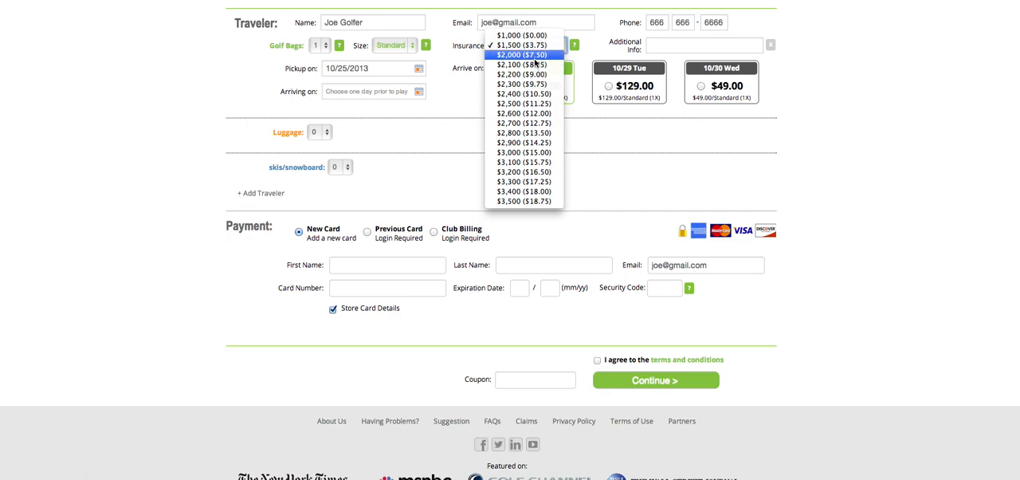
{"action": "left_click", "coordinate": [524, 54]}
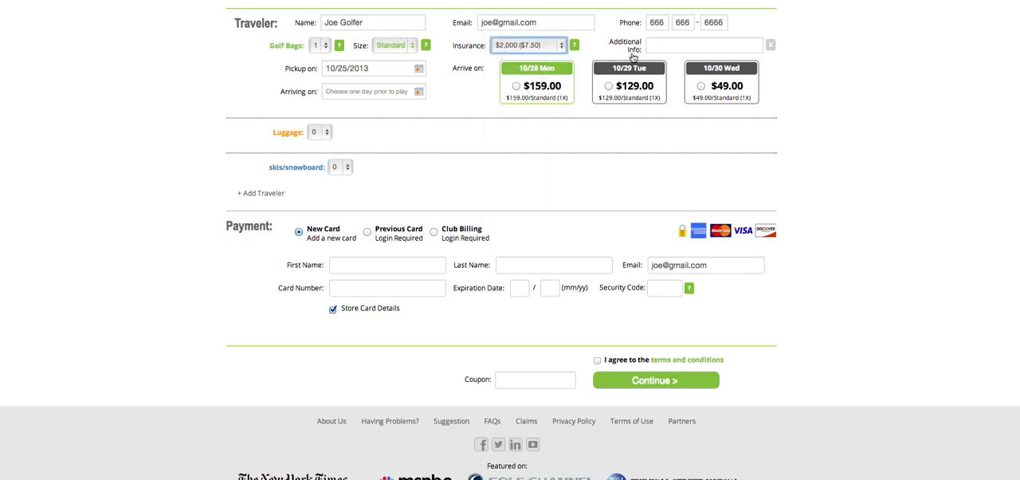
{"action": "type", "text": "co"}
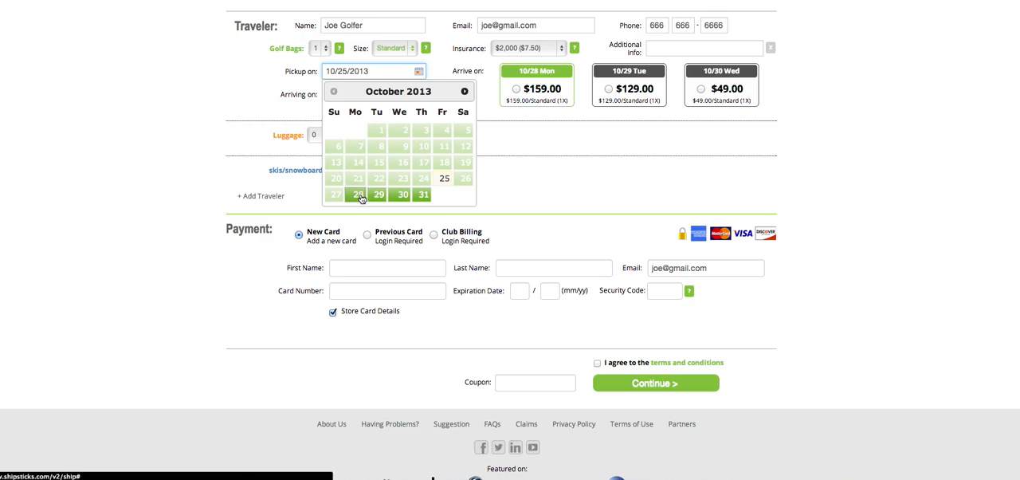
Set pickup to October 28, 2013 and choose the $49.00 Thursday 10/31 delivery
{"action": "left_click", "coordinate": [358, 194]}
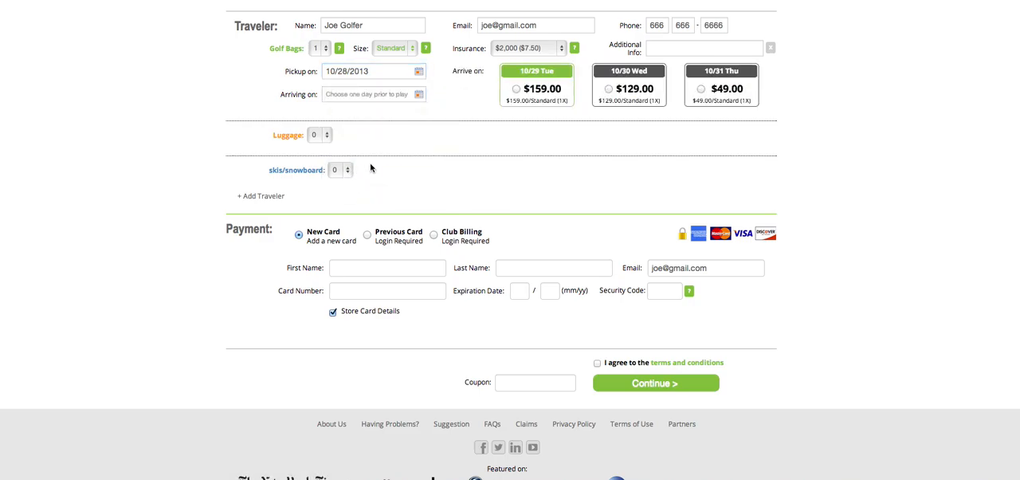
{"action": "mouse_move", "coordinate": [546, 116]}
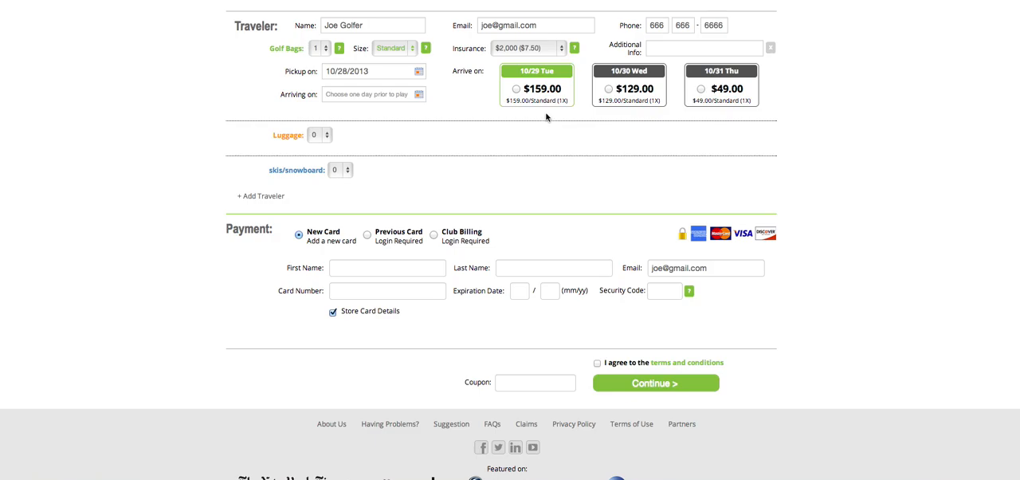
{"action": "mouse_move", "coordinate": [548, 113]}
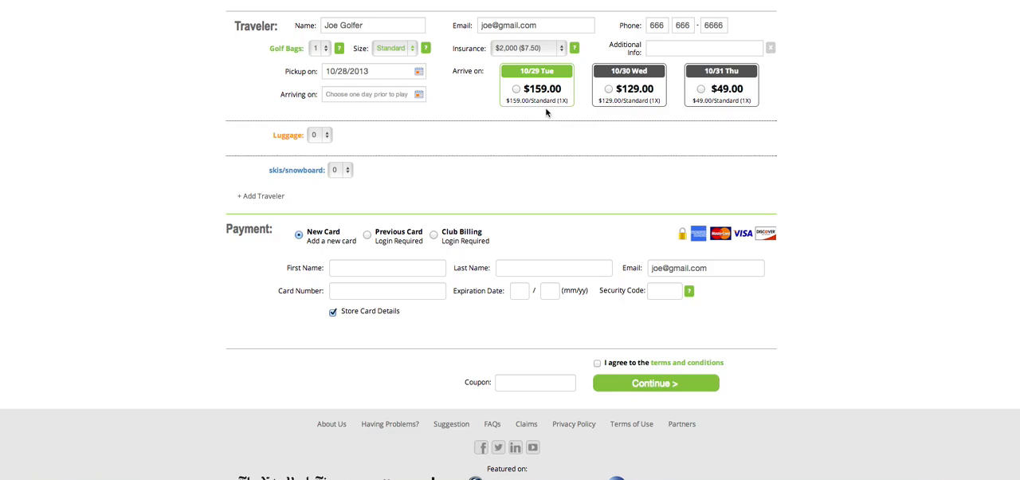
{"action": "mouse_move", "coordinate": [547, 109]}
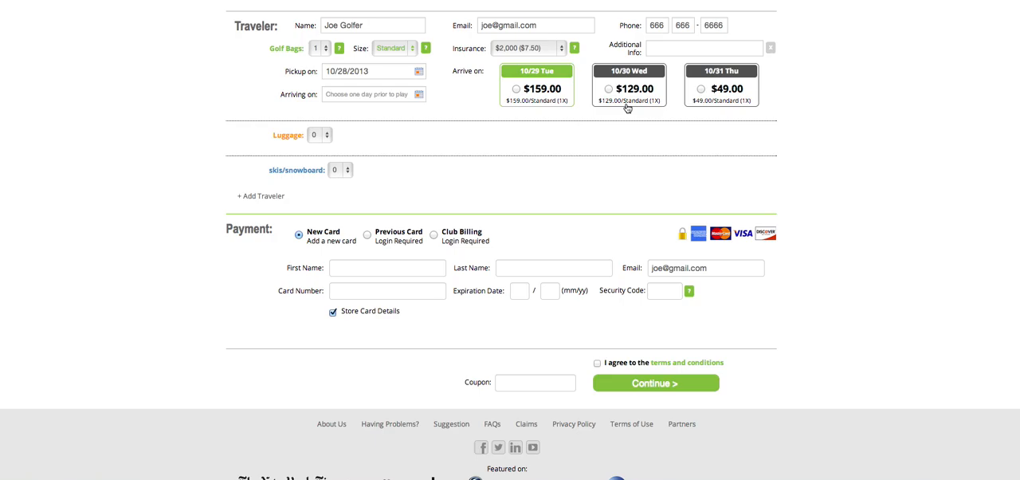
{"action": "mouse_move", "coordinate": [649, 116]}
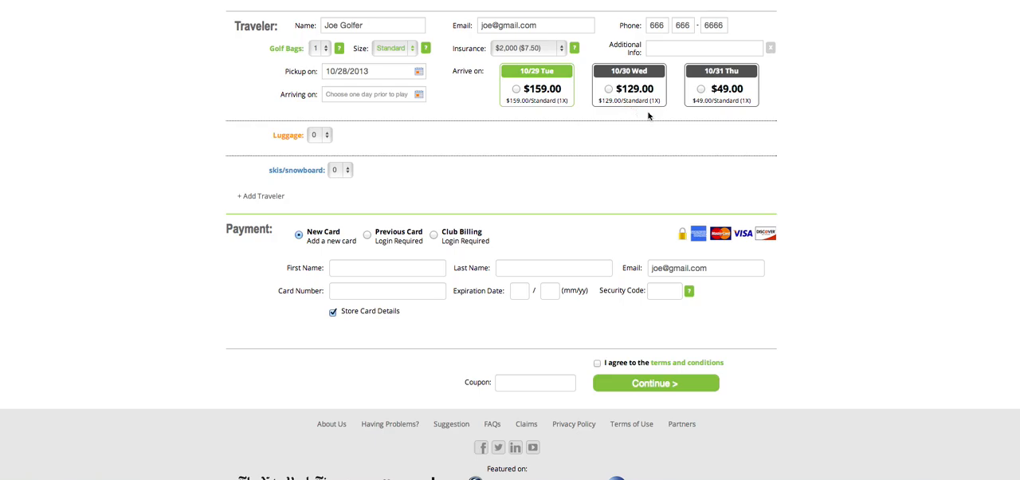
{"action": "mouse_move", "coordinate": [716, 108]}
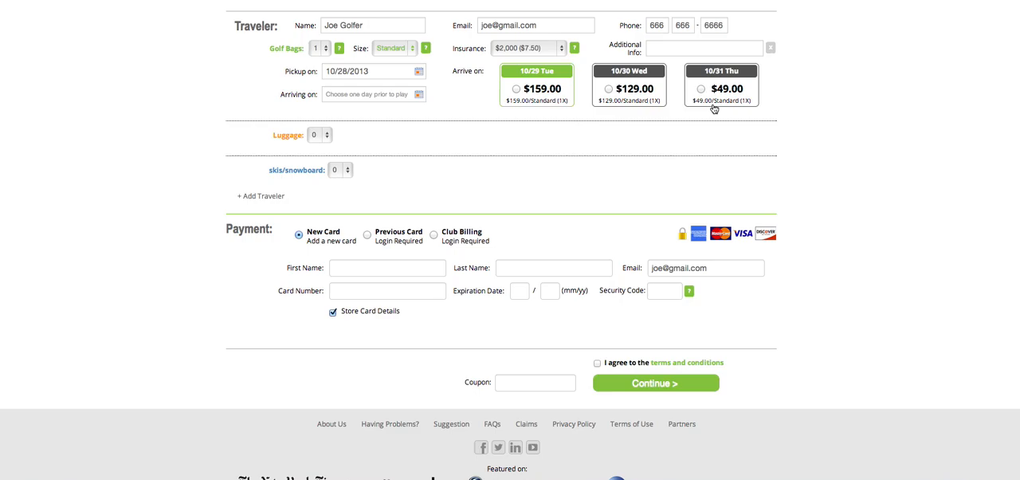
{"action": "mouse_move", "coordinate": [701, 89]}
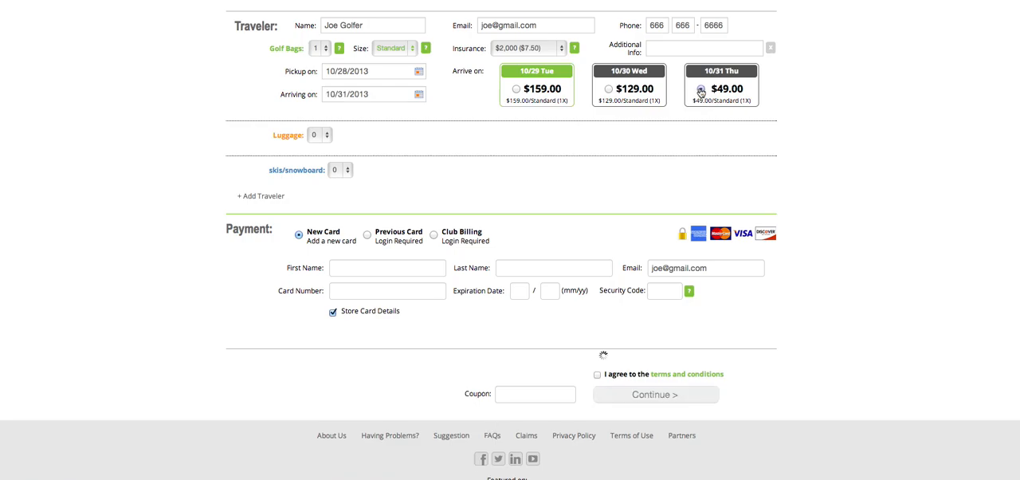
{"action": "left_click", "coordinate": [700, 88]}
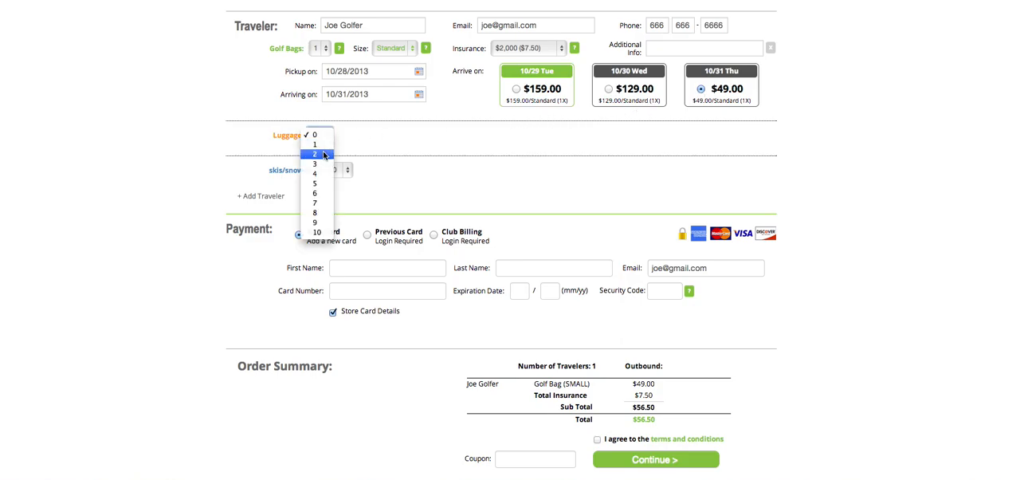
{"action": "left_click", "coordinate": [315, 154]}
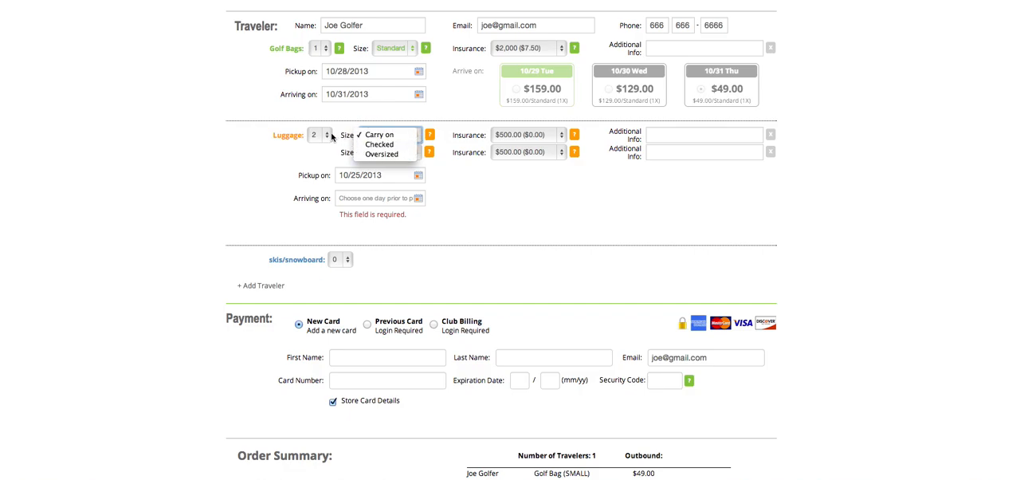
{"action": "left_click", "coordinate": [318, 134]}
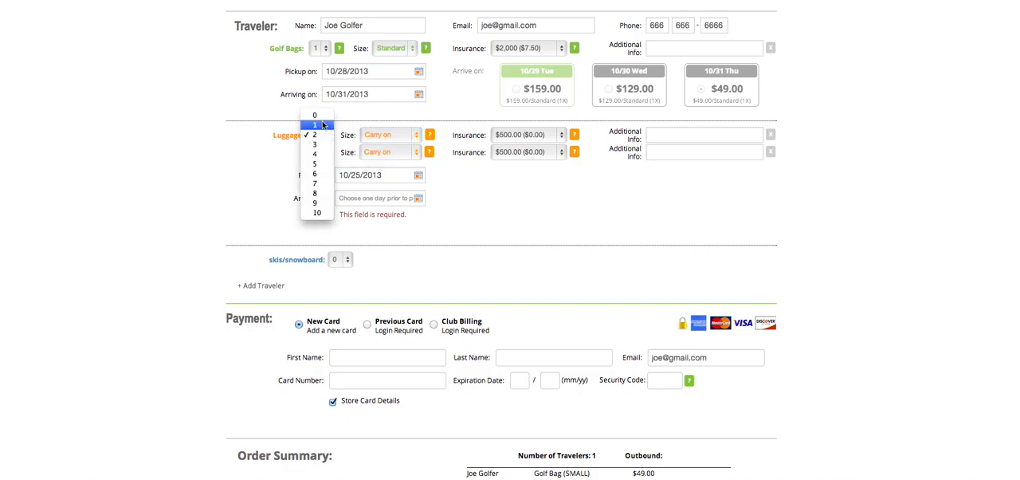
{"action": "left_click", "coordinate": [315, 115]}
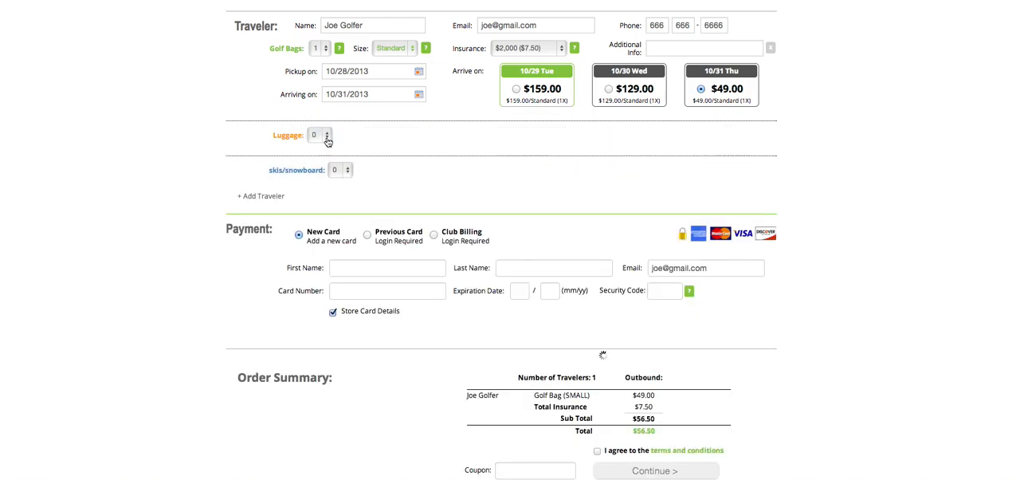
{"action": "left_click", "coordinate": [347, 167]}
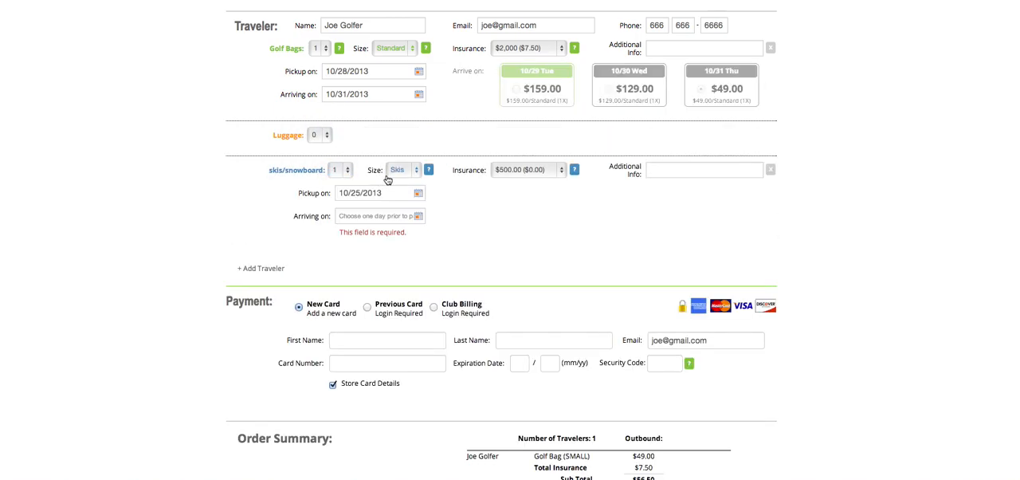
{"action": "left_click", "coordinate": [402, 170]}
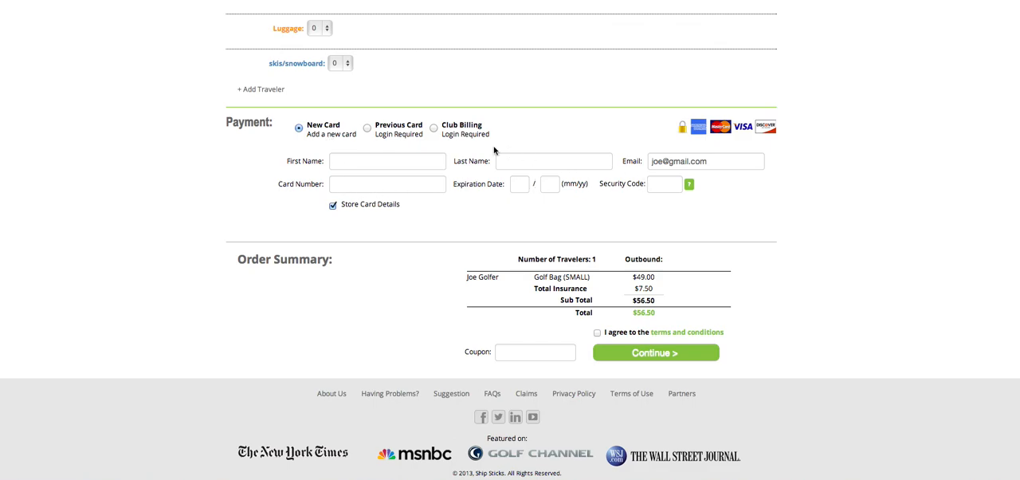
{"action": "mouse_move", "coordinate": [439, 137]}
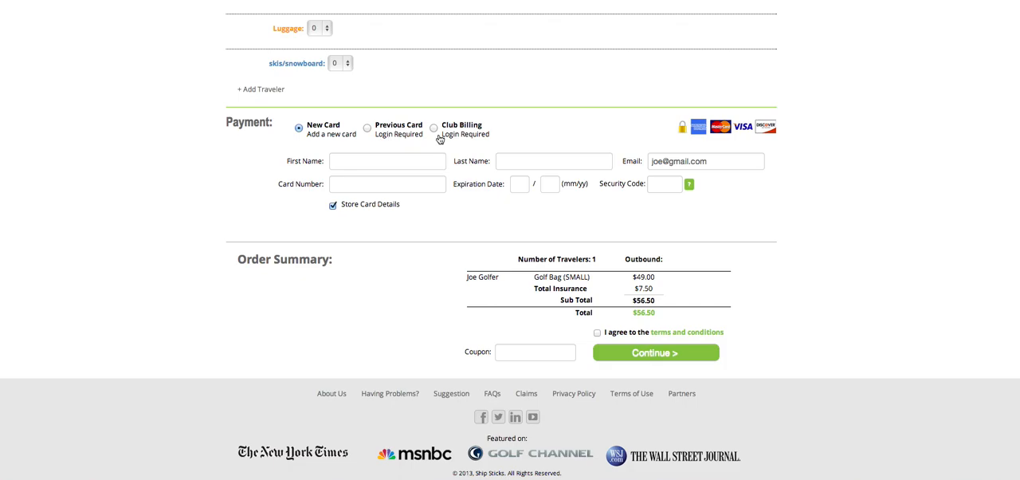
Select Club Billing payment and sign in to the billing account as 'paul'
{"action": "left_click", "coordinate": [434, 128]}
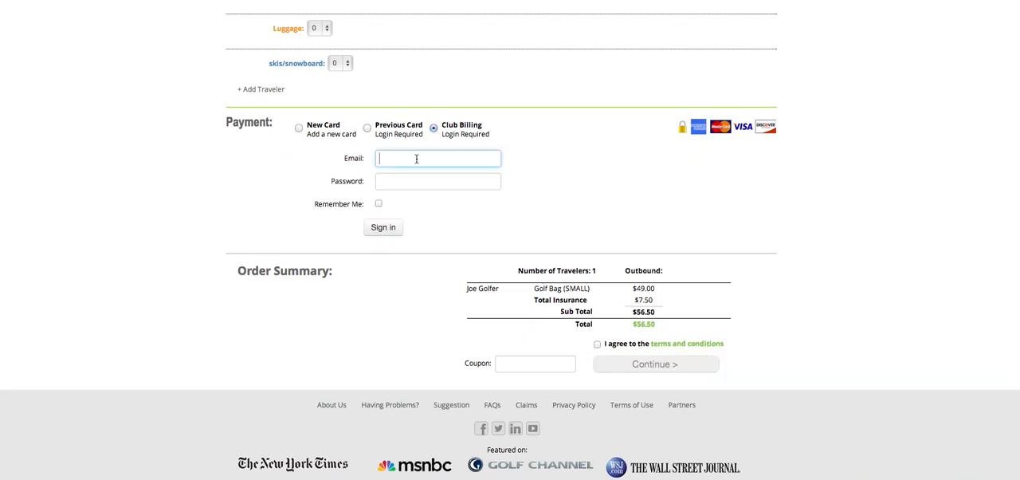
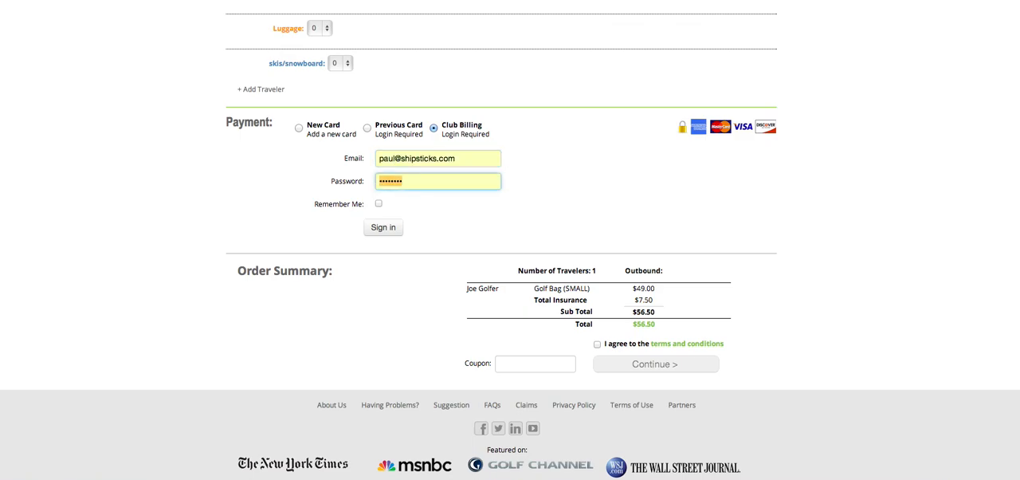
{"action": "left_click", "coordinate": [383, 226]}
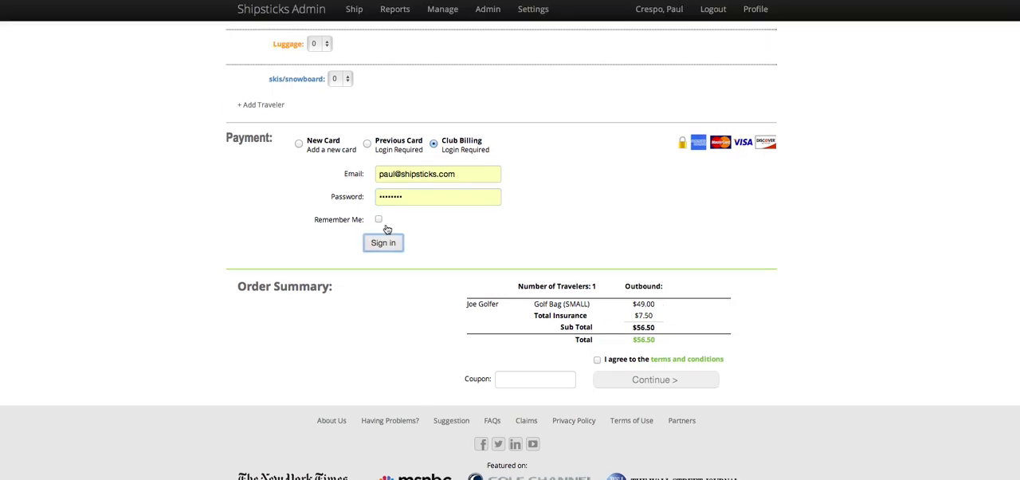
{"action": "left_click", "coordinate": [382, 242]}
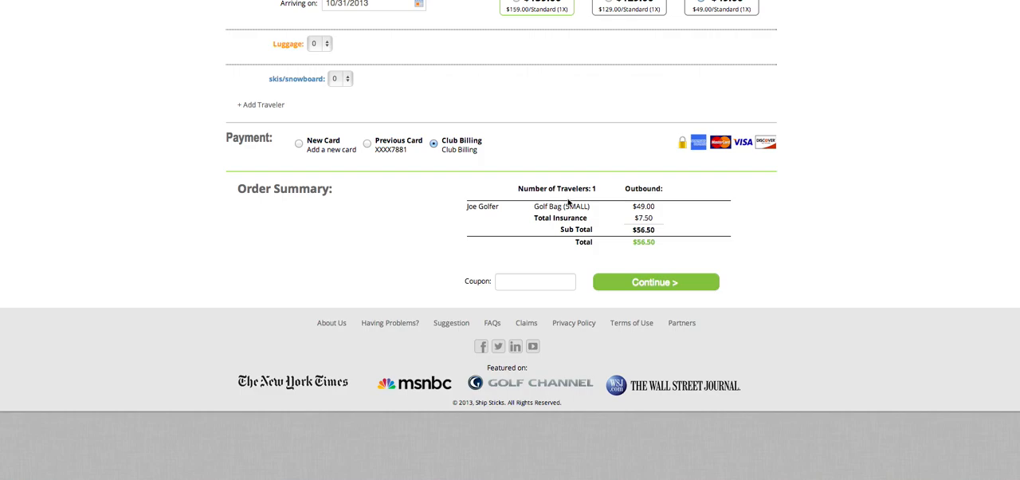
{"action": "mouse_move", "coordinate": [600, 228]}
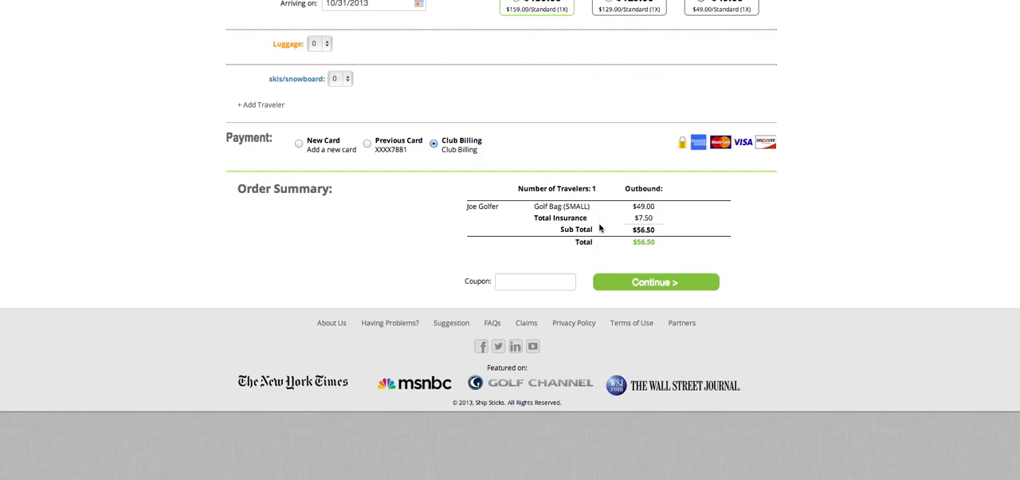
{"action": "mouse_move", "coordinate": [606, 245]}
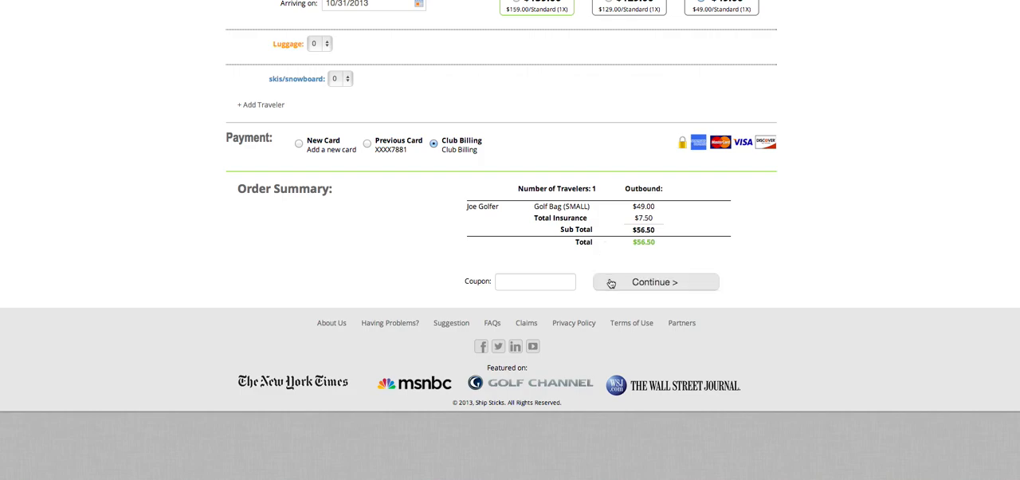
Submit the order and open the golf bag's printable UPS label
{"action": "left_click", "coordinate": [655, 282]}
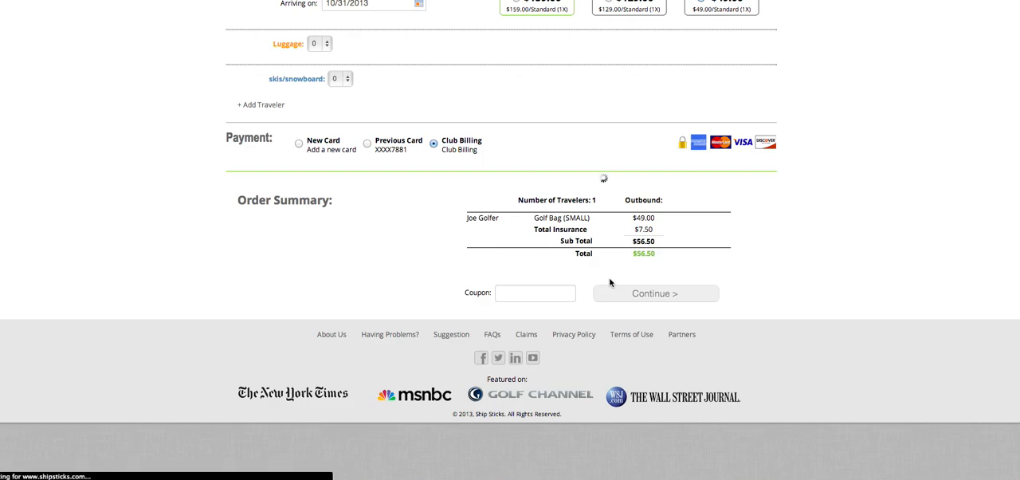
{"action": "left_click", "coordinate": [654, 292]}
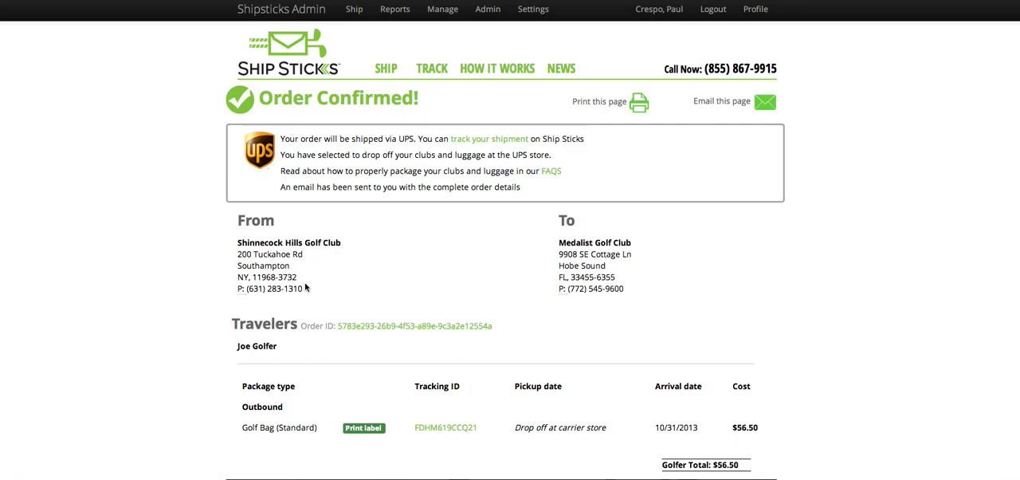
{"action": "mouse_move", "coordinate": [535, 257]}
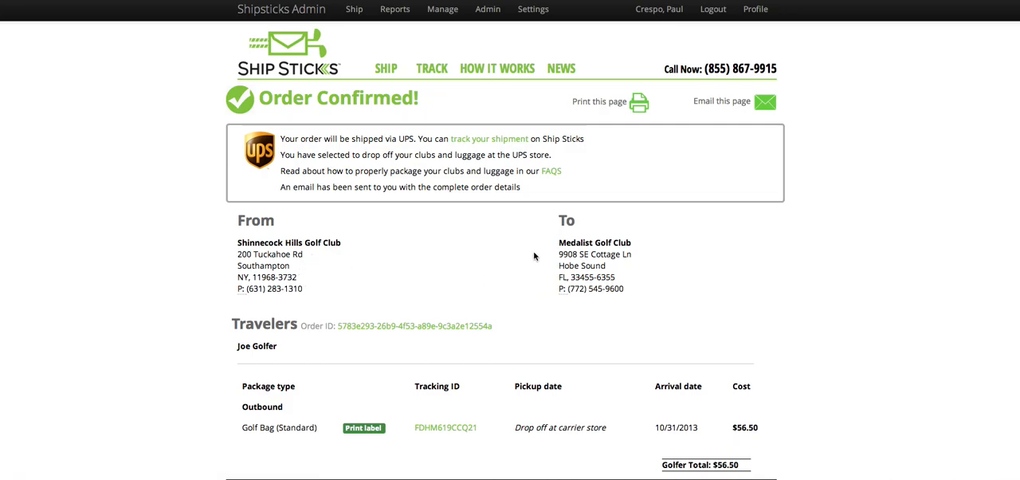
{"action": "mouse_move", "coordinate": [323, 335]}
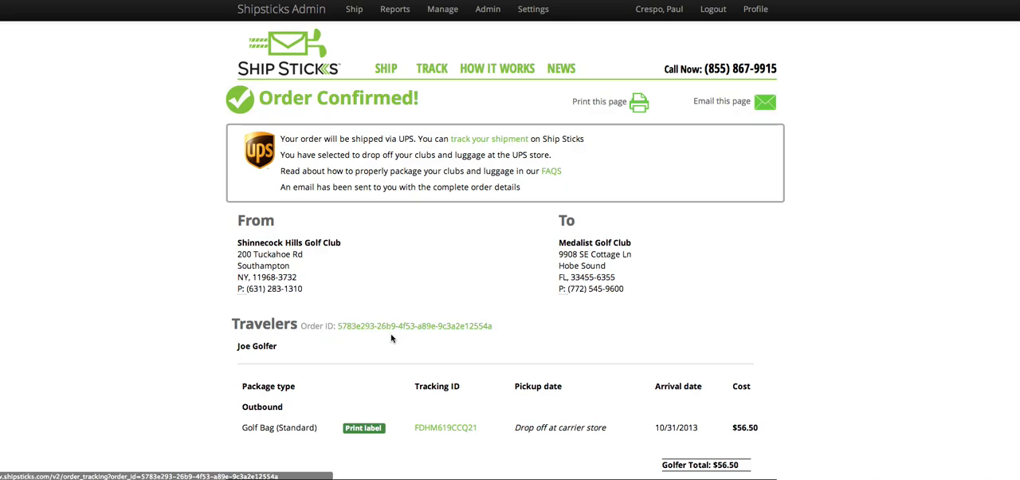
{"action": "left_click", "coordinate": [363, 428]}
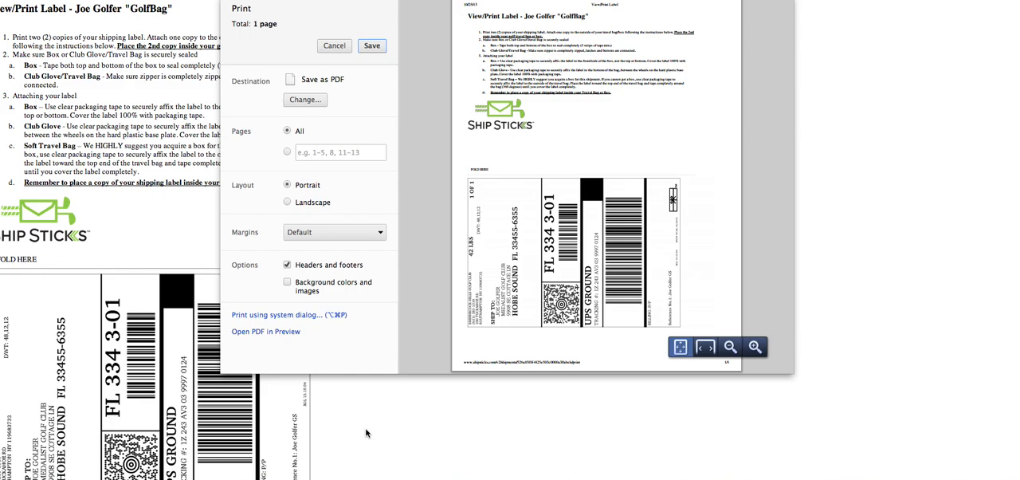
{"action": "mouse_move", "coordinate": [369, 389]}
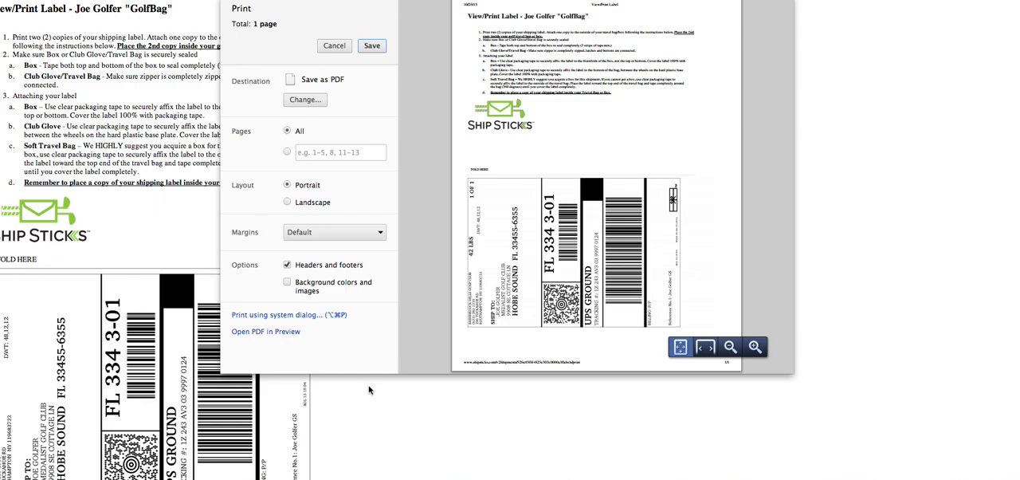
{"action": "left_click", "coordinate": [334, 45]}
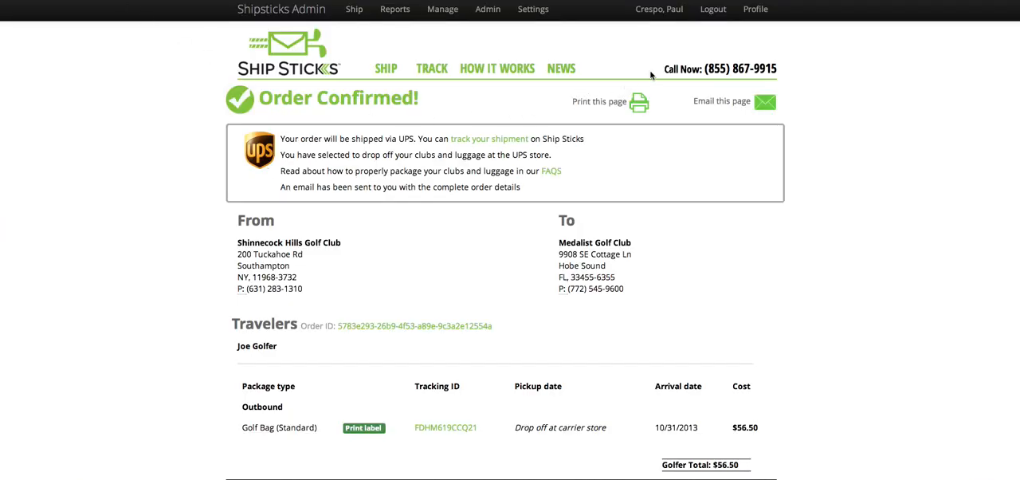
{"action": "mouse_move", "coordinate": [703, 75]}
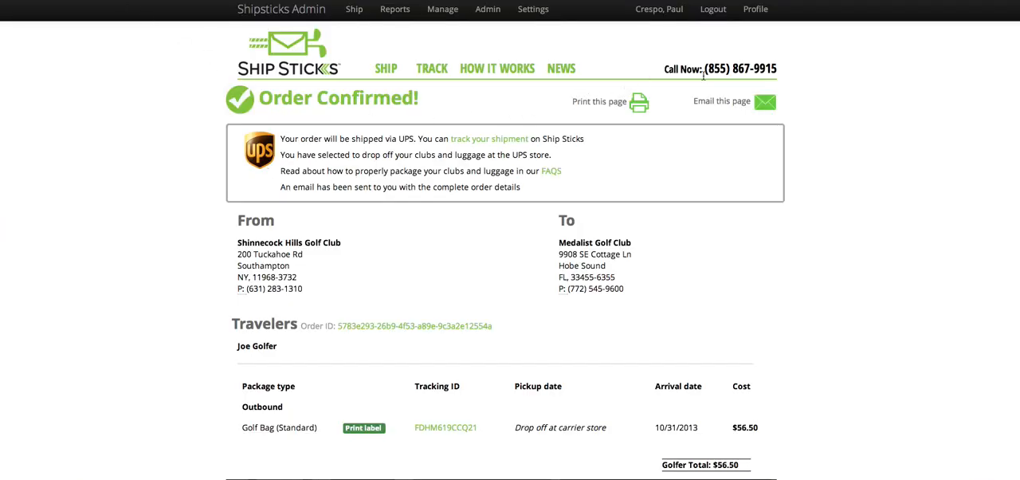